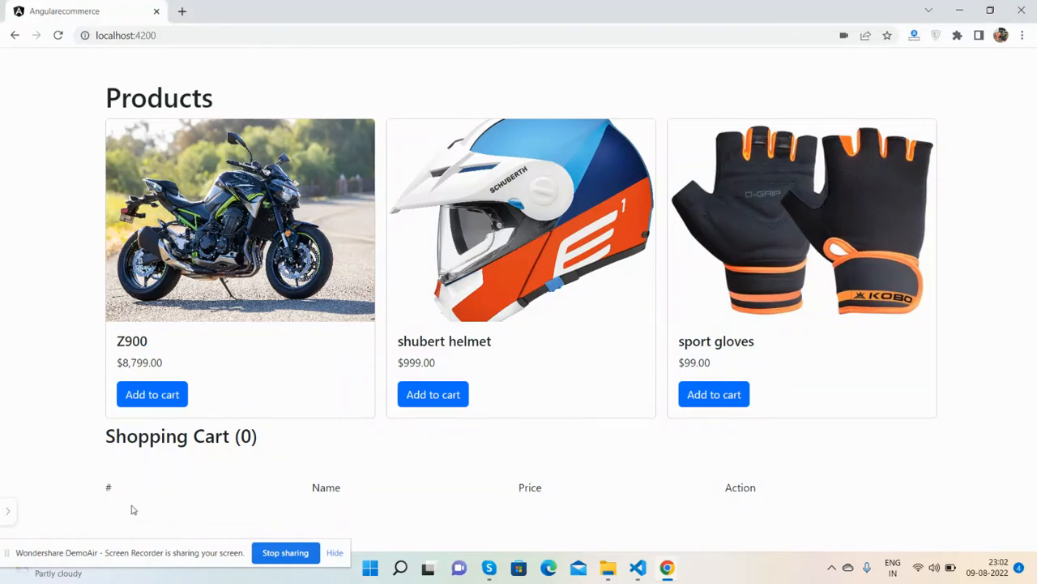
{"action": "mouse_move", "coordinate": [121, 489]}
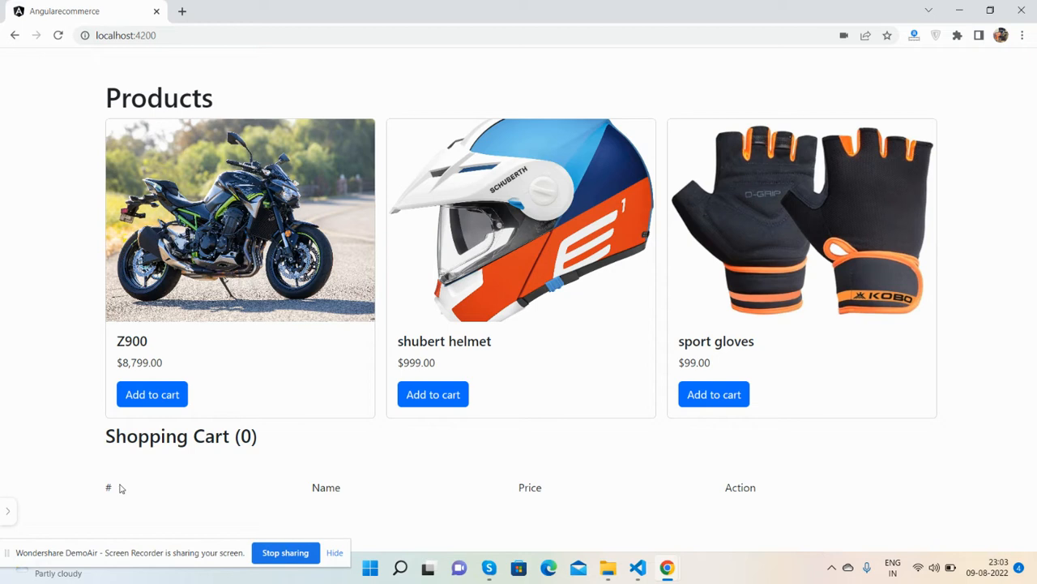
{"action": "mouse_move", "coordinate": [65, 112]}
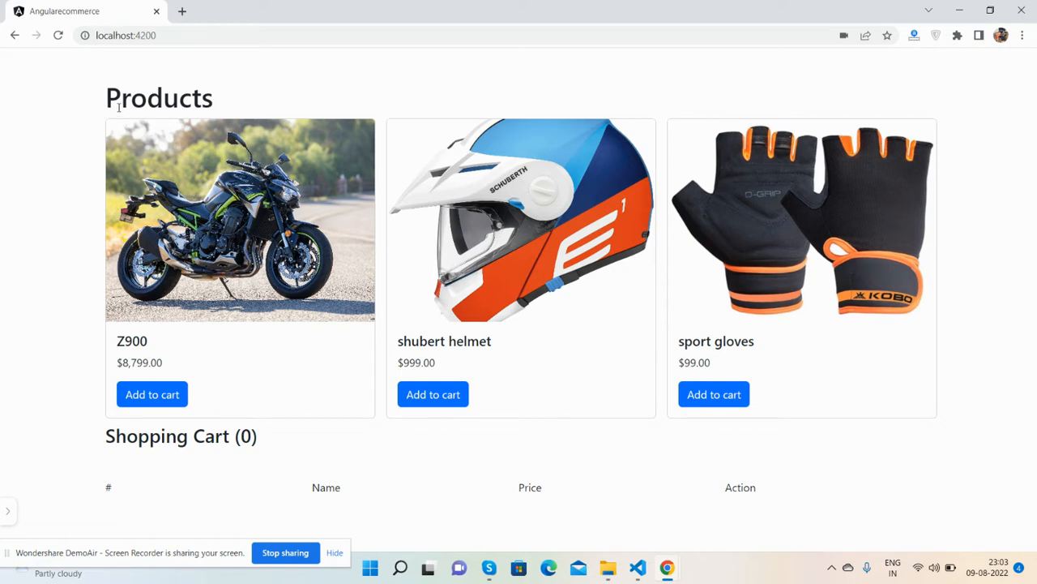
{"action": "mouse_move", "coordinate": [322, 216]}
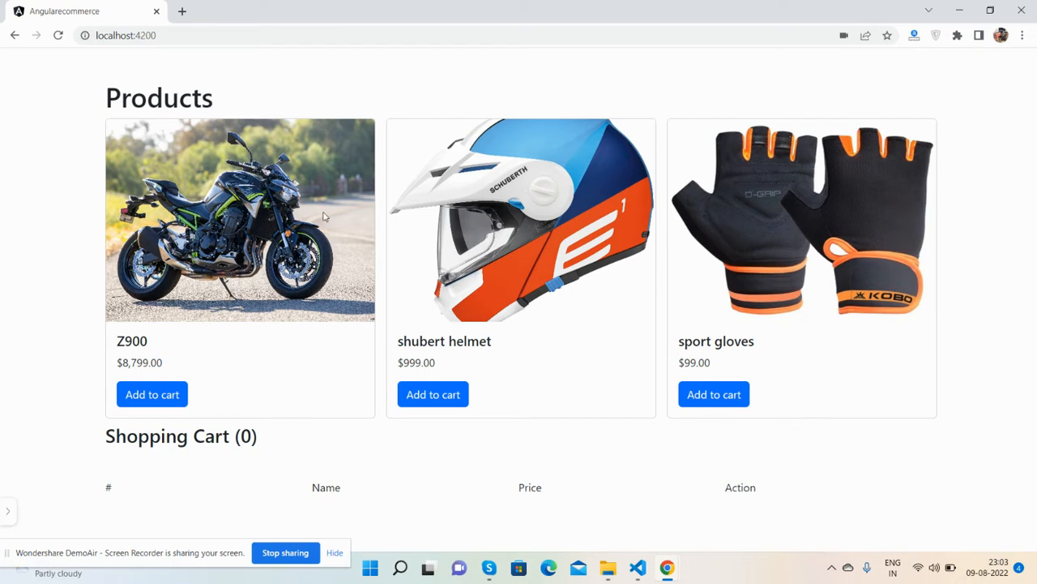
{"action": "mouse_move", "coordinate": [847, 250]}
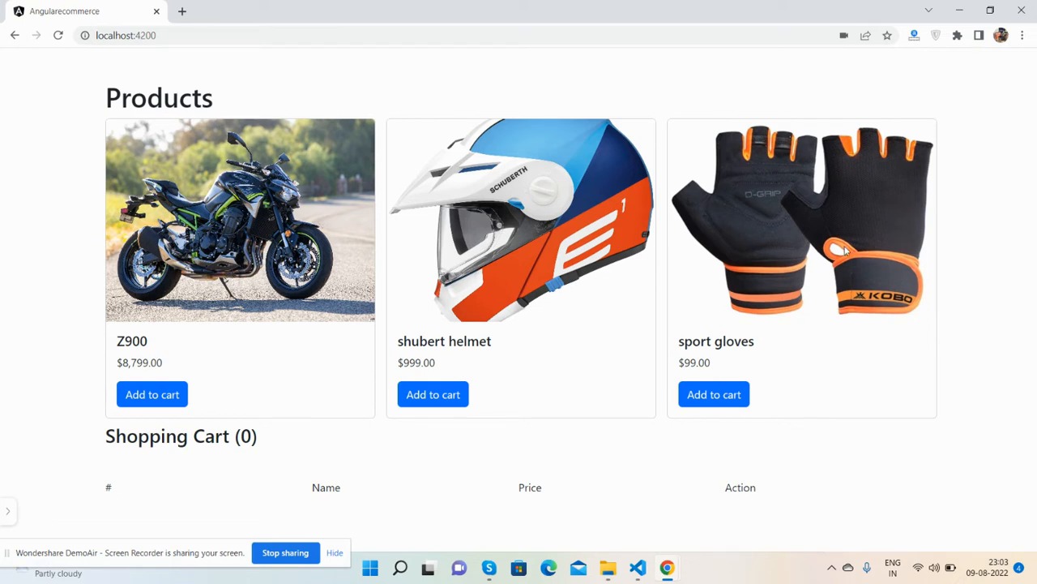
{"action": "mouse_move", "coordinate": [546, 316]}
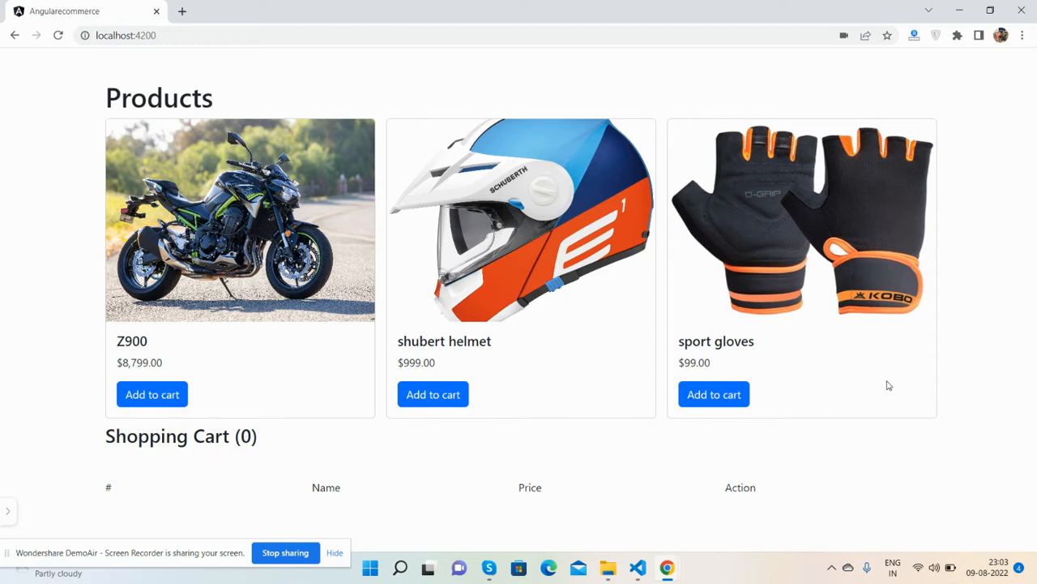
{"action": "mouse_move", "coordinate": [109, 489]}
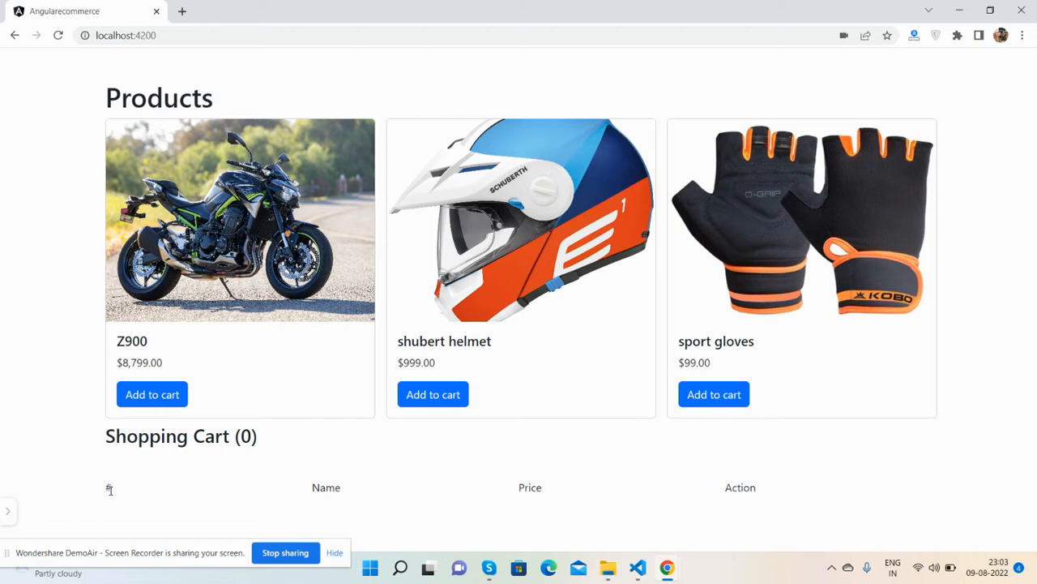
{"action": "mouse_move", "coordinate": [320, 487]}
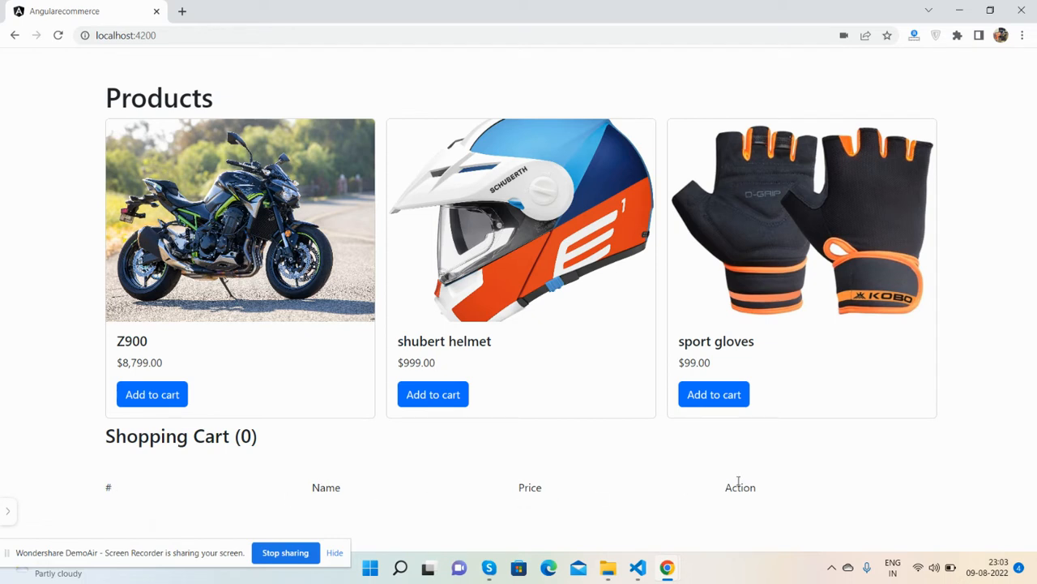
{"action": "mouse_move", "coordinate": [91, 389]}
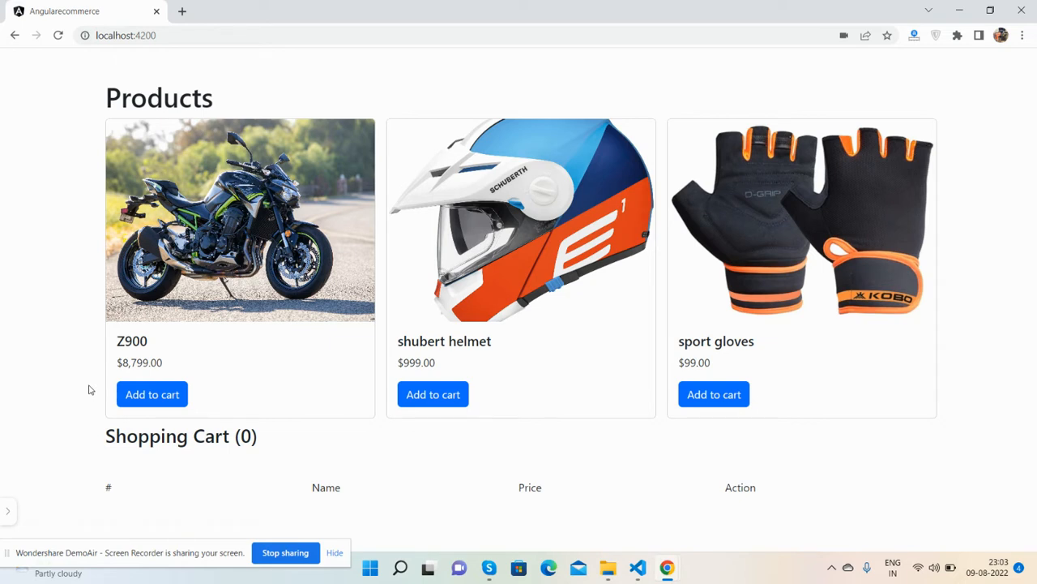
{"action": "mouse_move", "coordinate": [111, 349]}
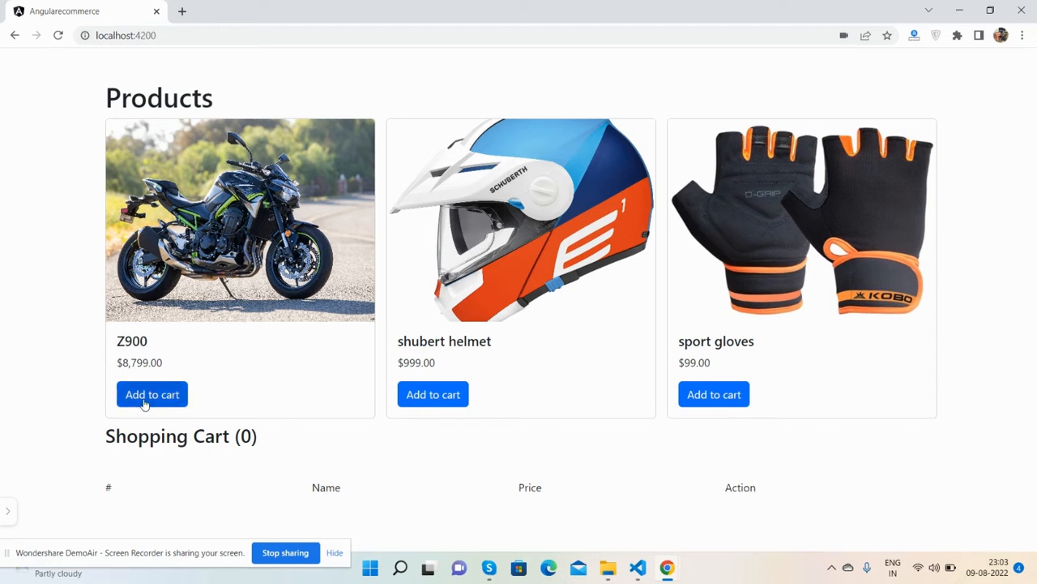
Add the Z900 motorcycle to the cart and raise its quantity to 5
{"action": "left_click", "coordinate": [152, 394]}
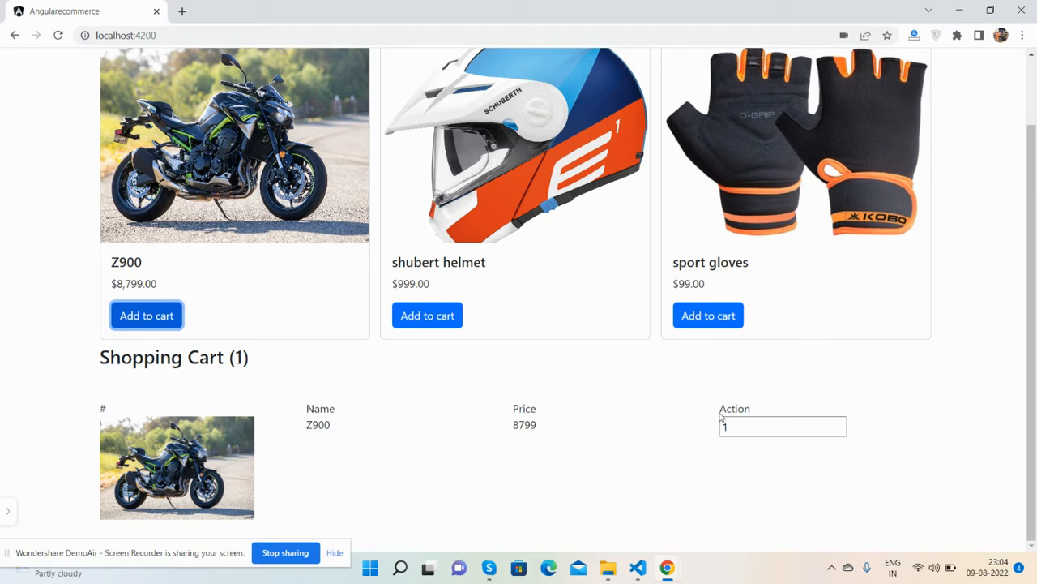
{"action": "left_click", "coordinate": [783, 425]}
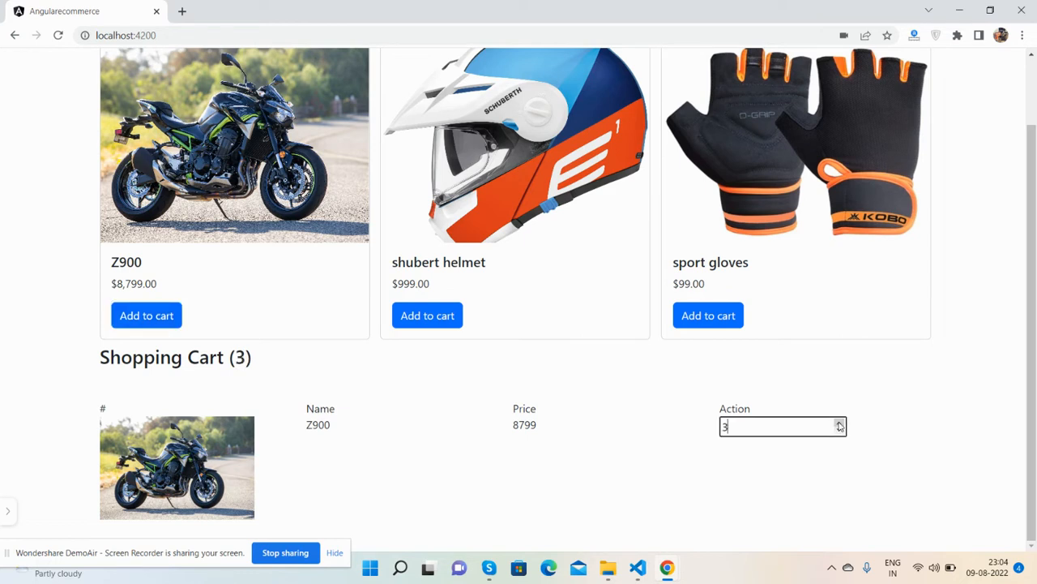
{"action": "left_click", "coordinate": [840, 423]}
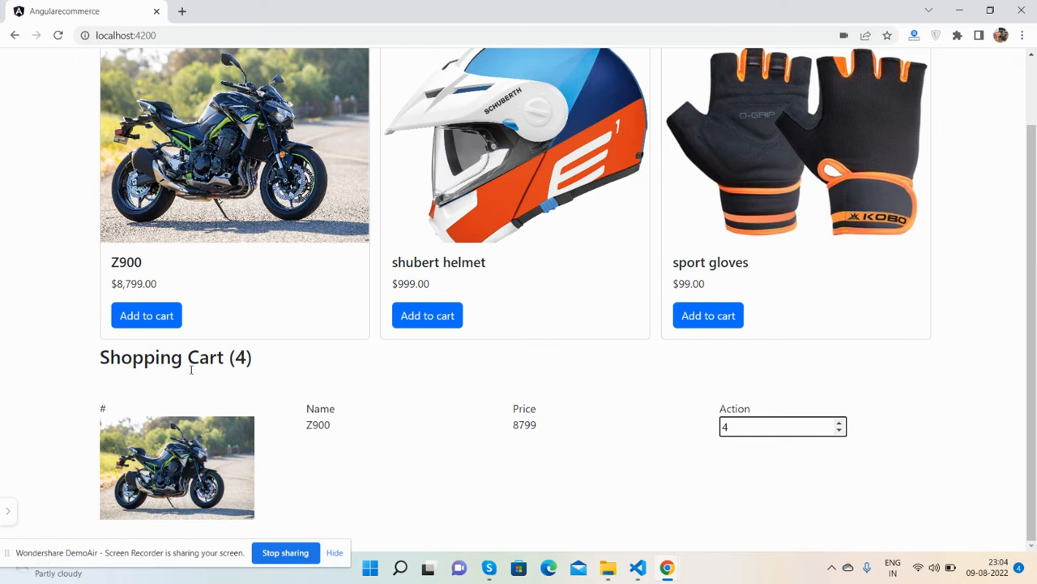
{"action": "mouse_move", "coordinate": [724, 449]}
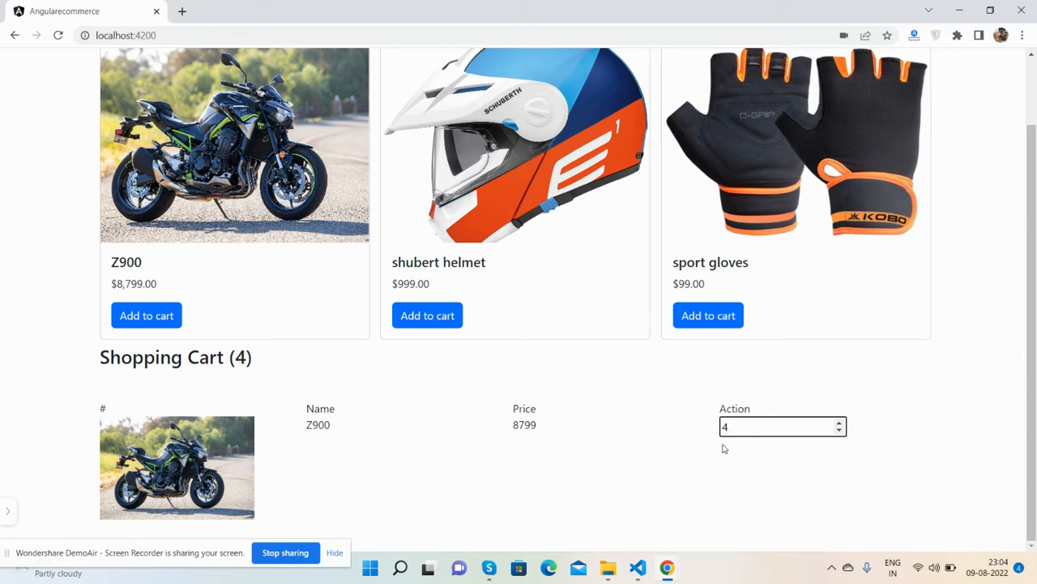
{"action": "left_click", "coordinate": [840, 422]}
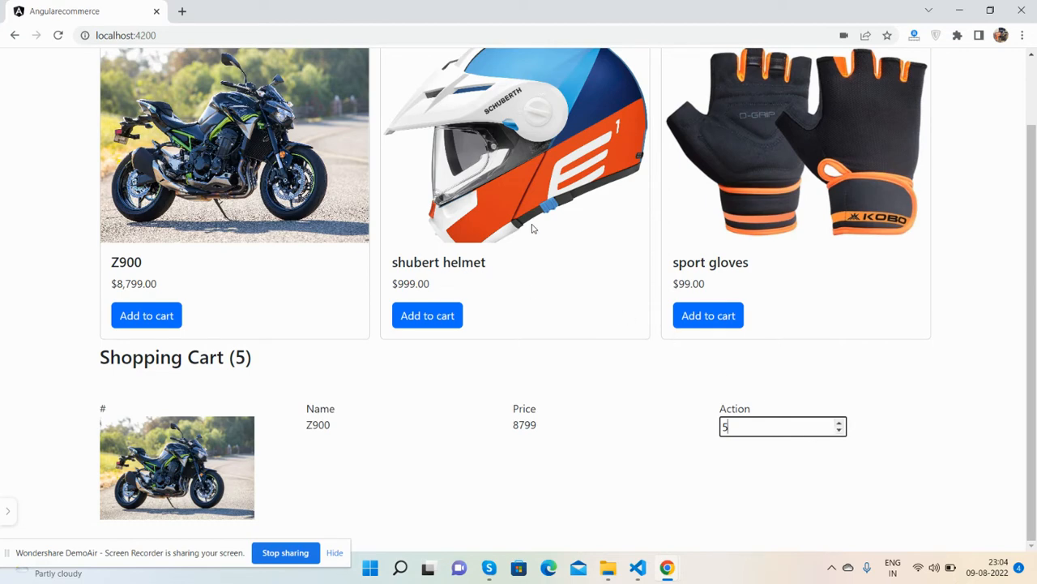
Add the shubert helmet with quantity 4 and sport gloves with quantity 5 to the cart
{"action": "left_click", "coordinate": [427, 315]}
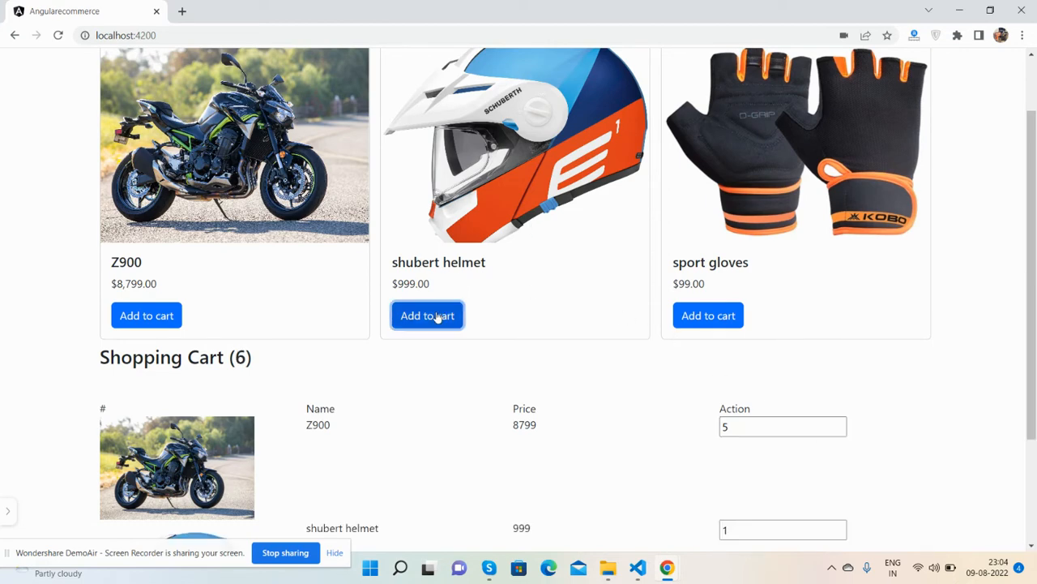
{"action": "scroll", "scroll_direction": "down", "scroll_amount": 3}
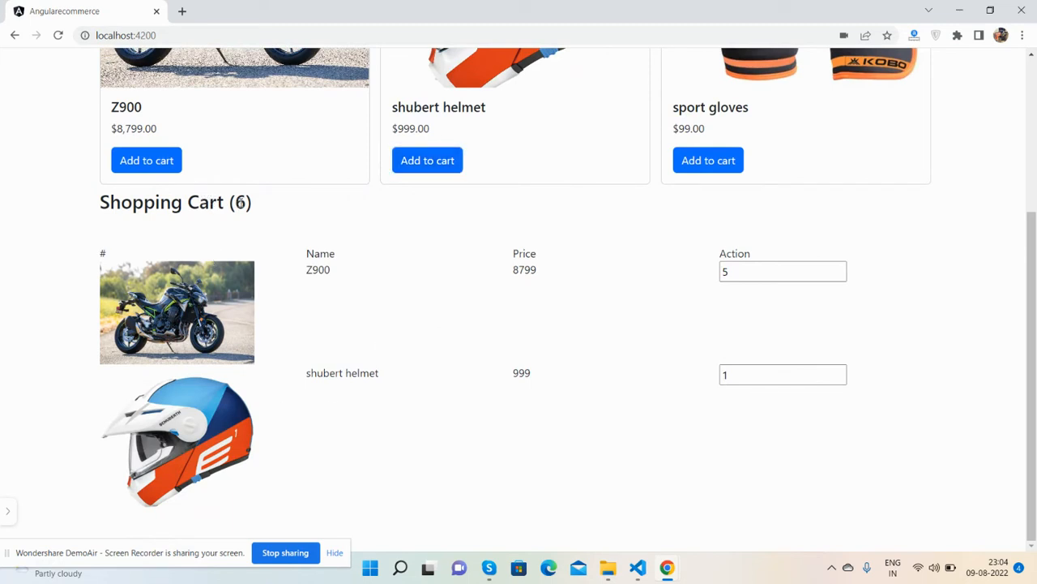
{"action": "double_click", "coordinate": [241, 202]}
{"action": "type", "text": "4"}
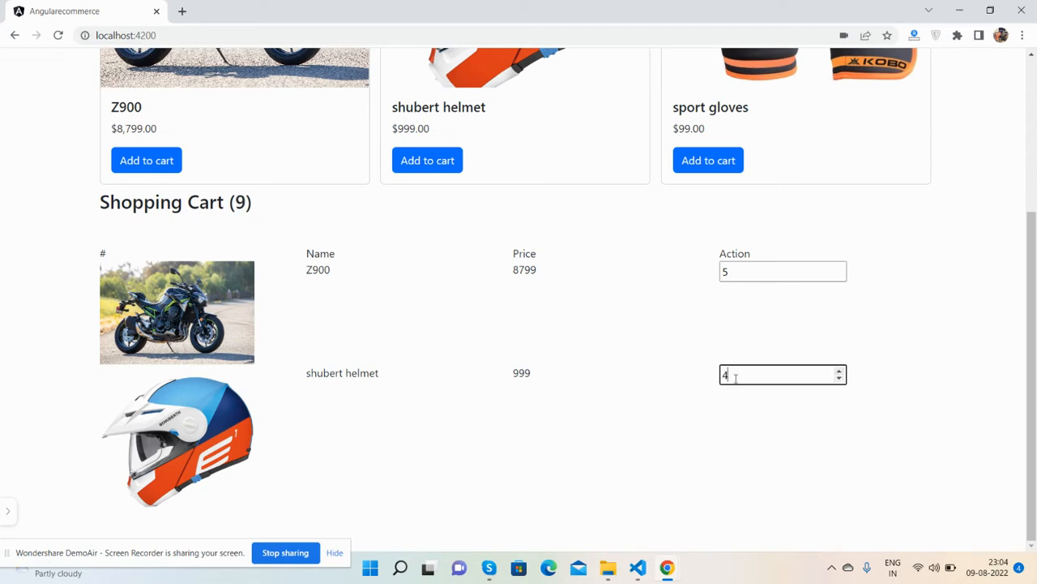
{"action": "scroll", "scroll_direction": "up", "scroll_amount": 3}
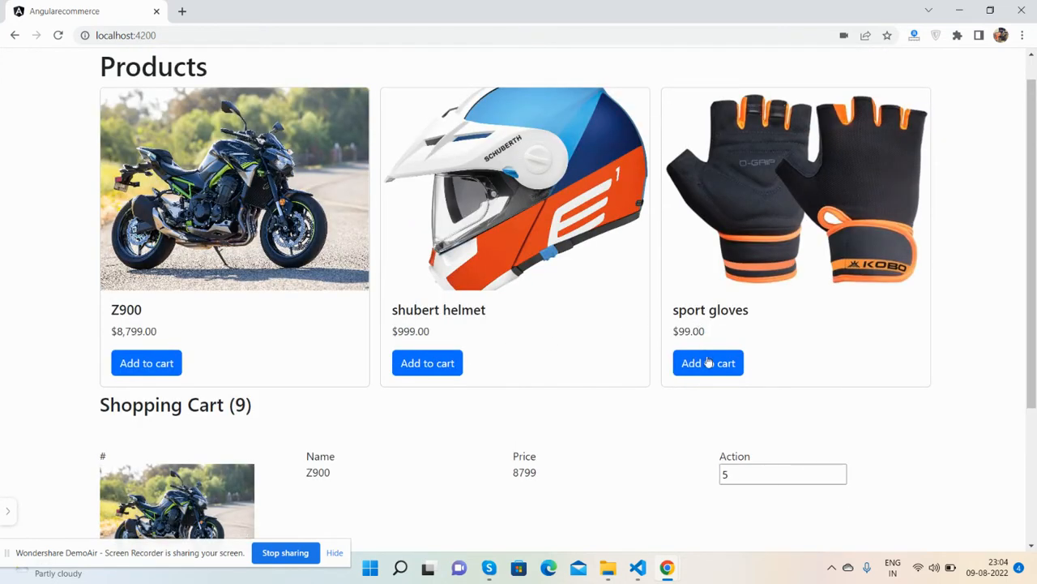
{"action": "left_click", "coordinate": [707, 363]}
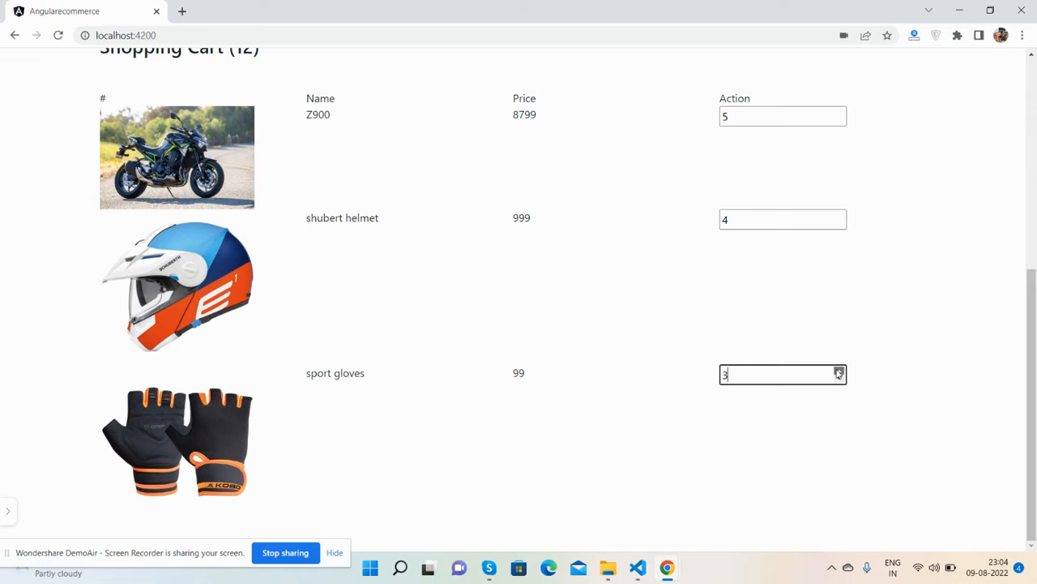
{"action": "left_click", "coordinate": [839, 370]}
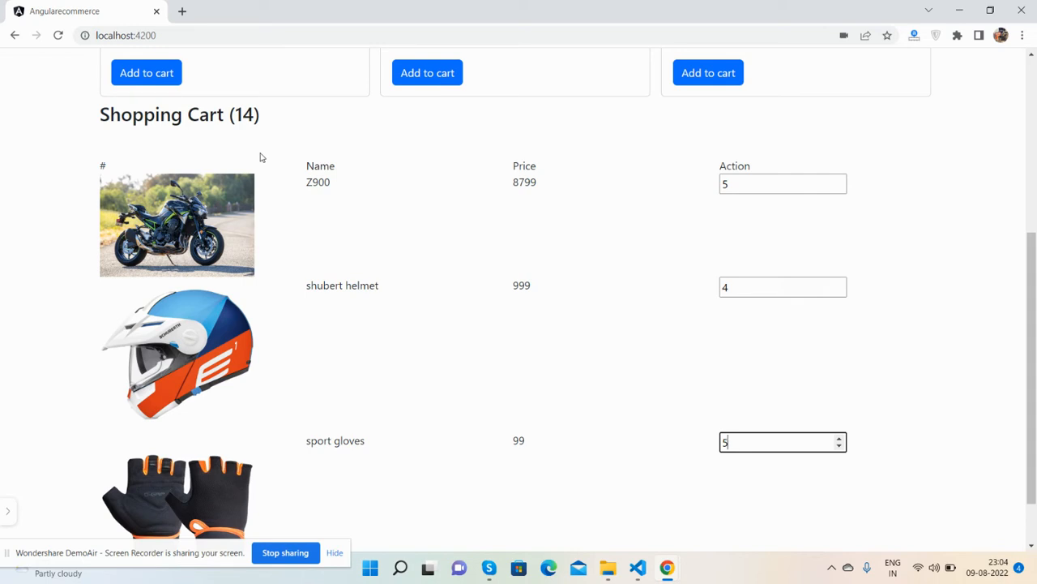
{"action": "mouse_move", "coordinate": [234, 134]}
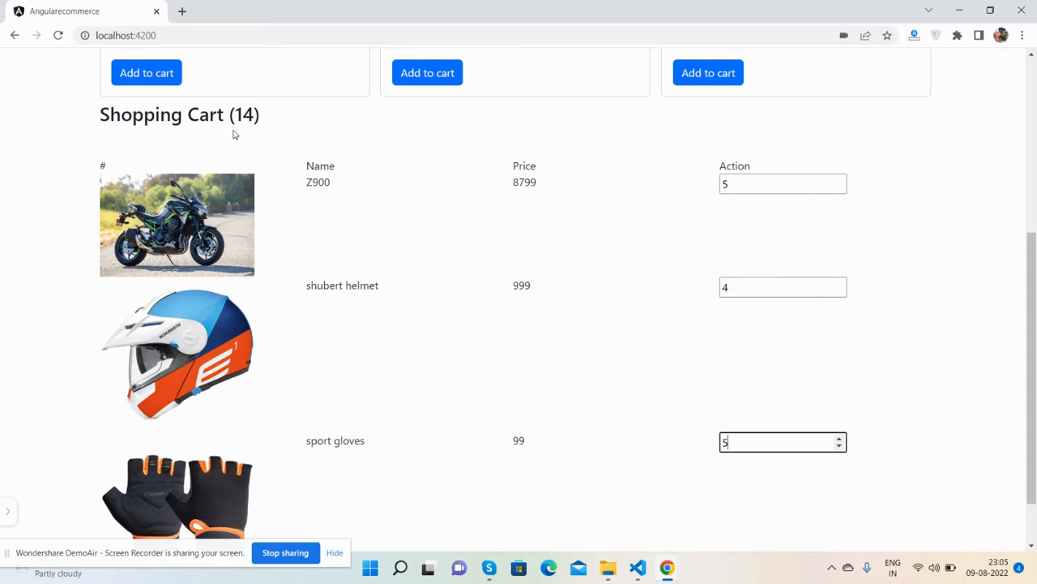
{"action": "mouse_move", "coordinate": [412, 200]}
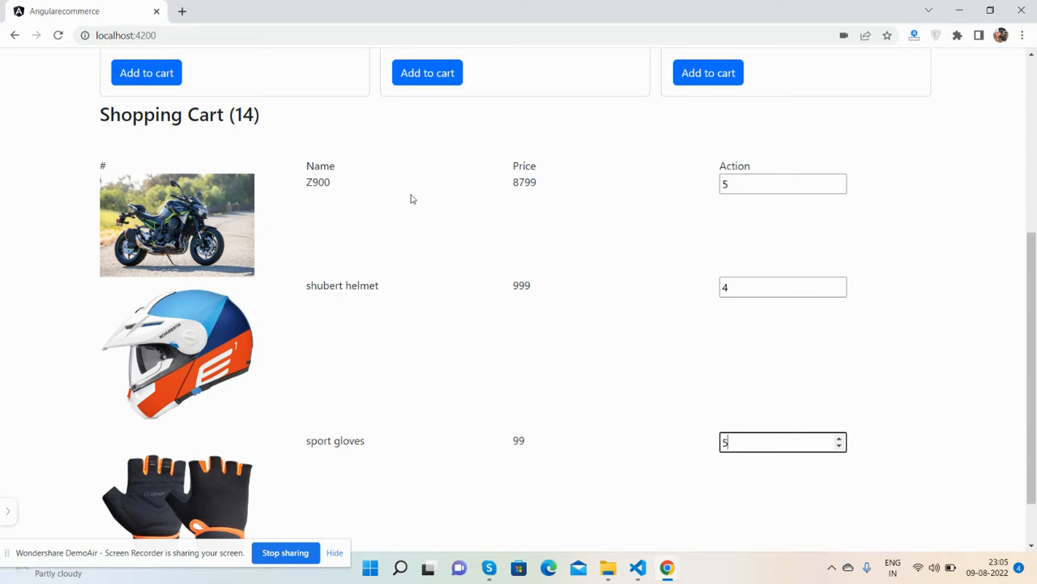
{"action": "mouse_move", "coordinate": [530, 268]}
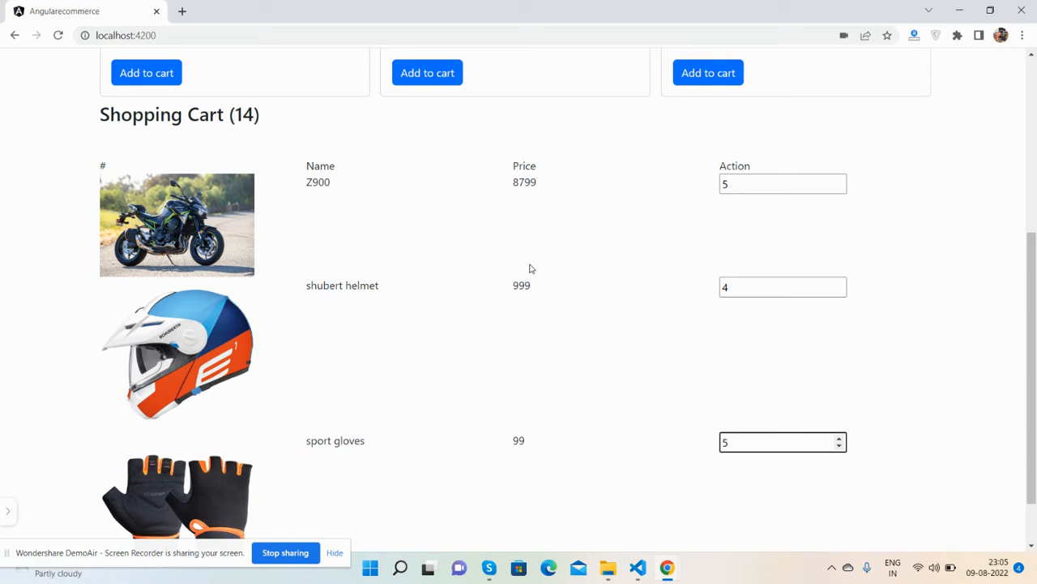
Set the sport gloves, Z900 and shubert helmet quantities to 0 so the cart shows (0)
{"action": "scroll", "scroll_direction": "up", "scroll_amount": 3}
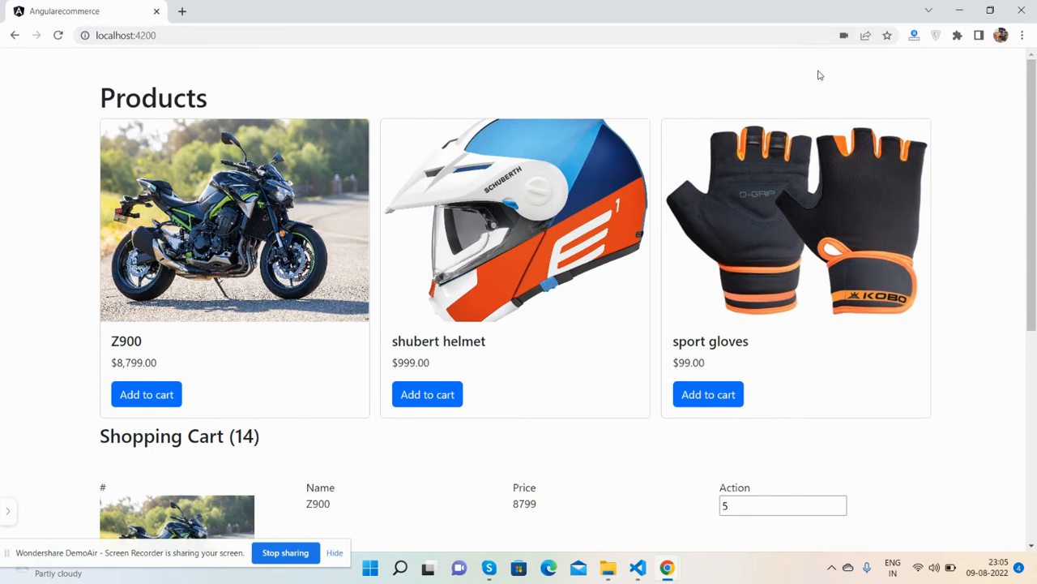
{"action": "scroll", "scroll_direction": "down", "scroll_amount": 3}
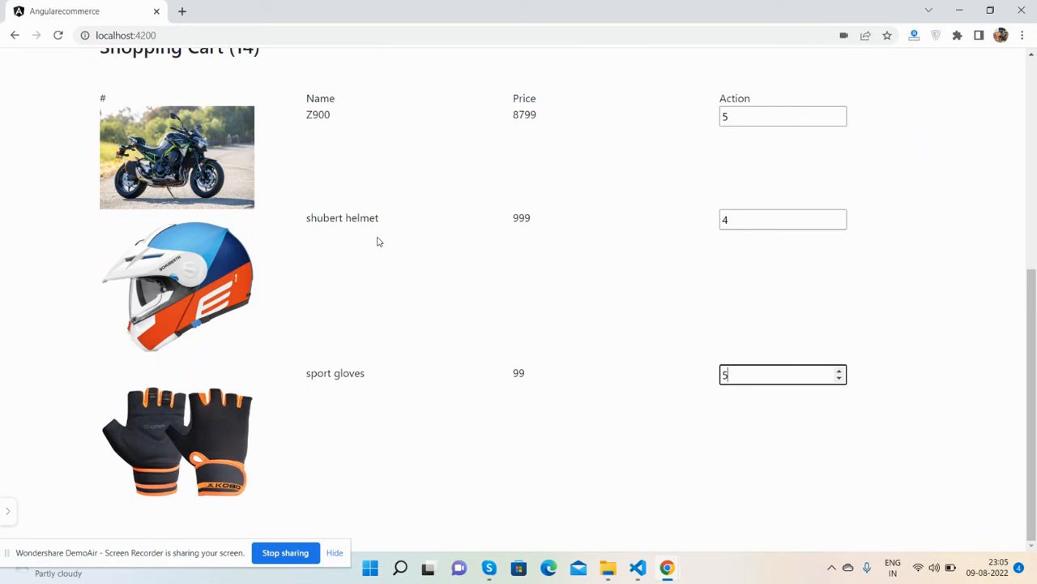
{"action": "mouse_move", "coordinate": [303, 341]}
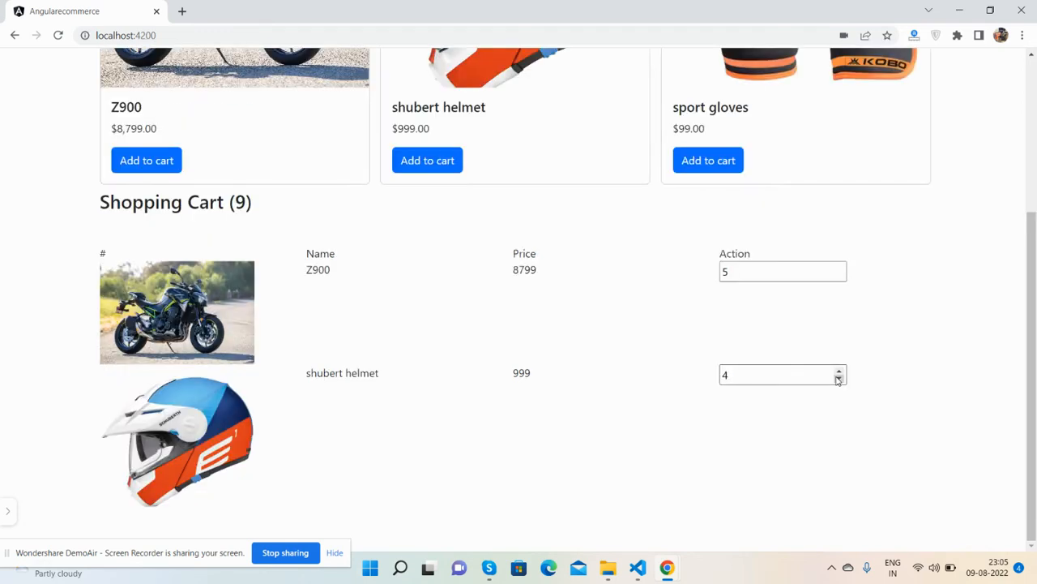
{"action": "mouse_move", "coordinate": [683, 265]}
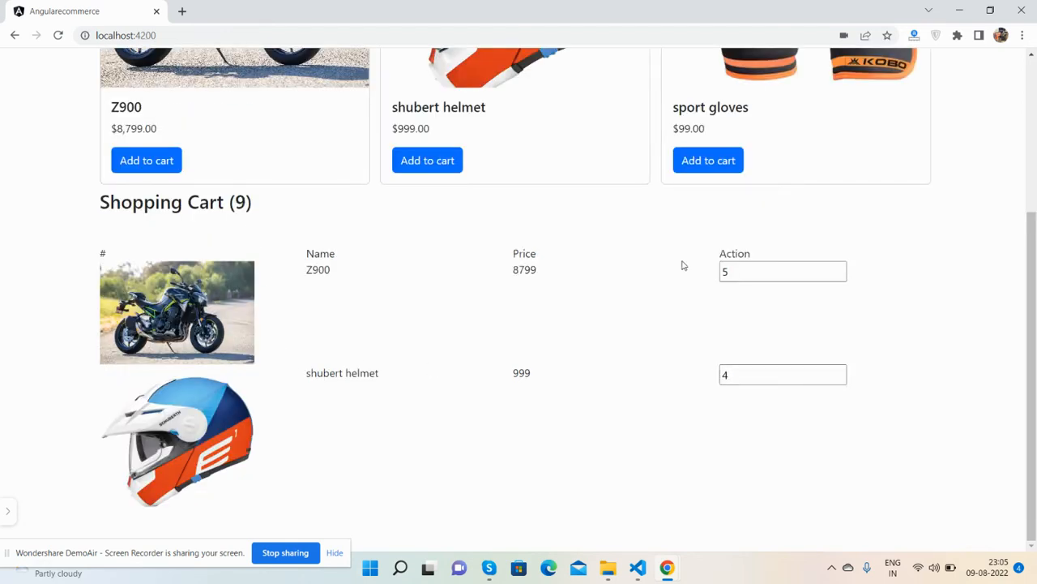
{"action": "left_click", "coordinate": [782, 271]}
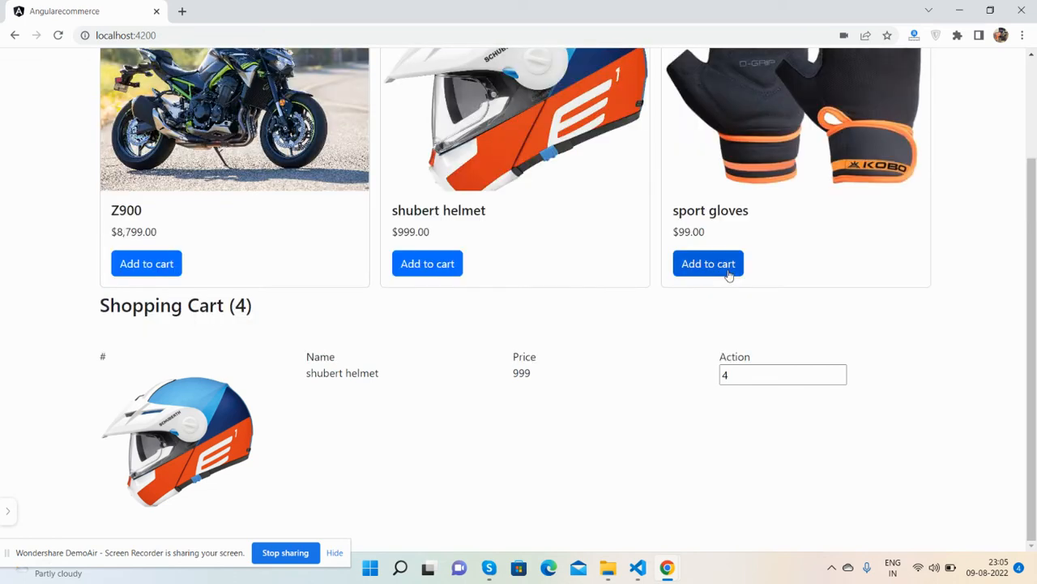
{"action": "mouse_move", "coordinate": [930, 383]}
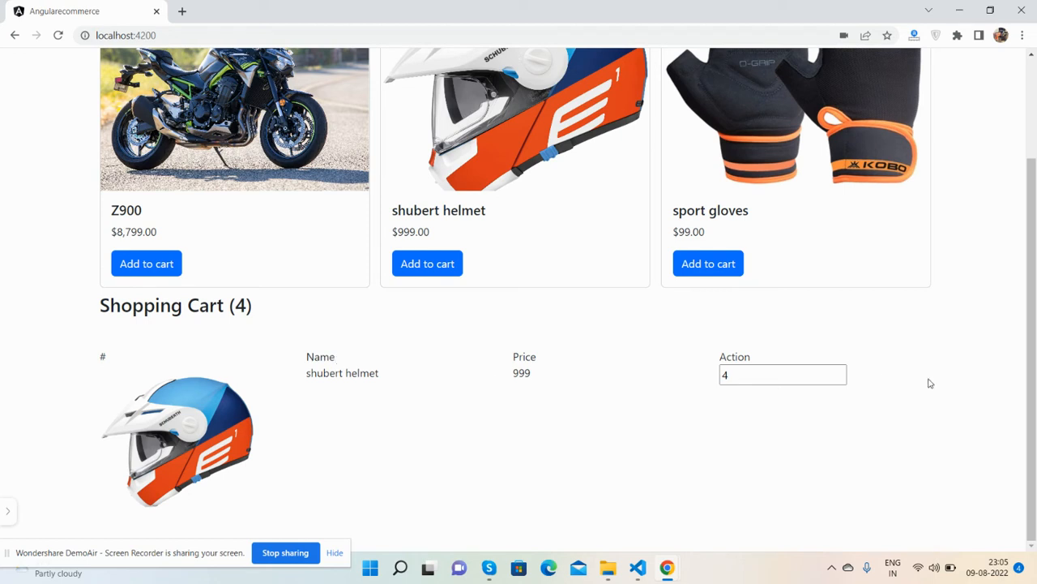
{"action": "left_click", "coordinate": [840, 378]}
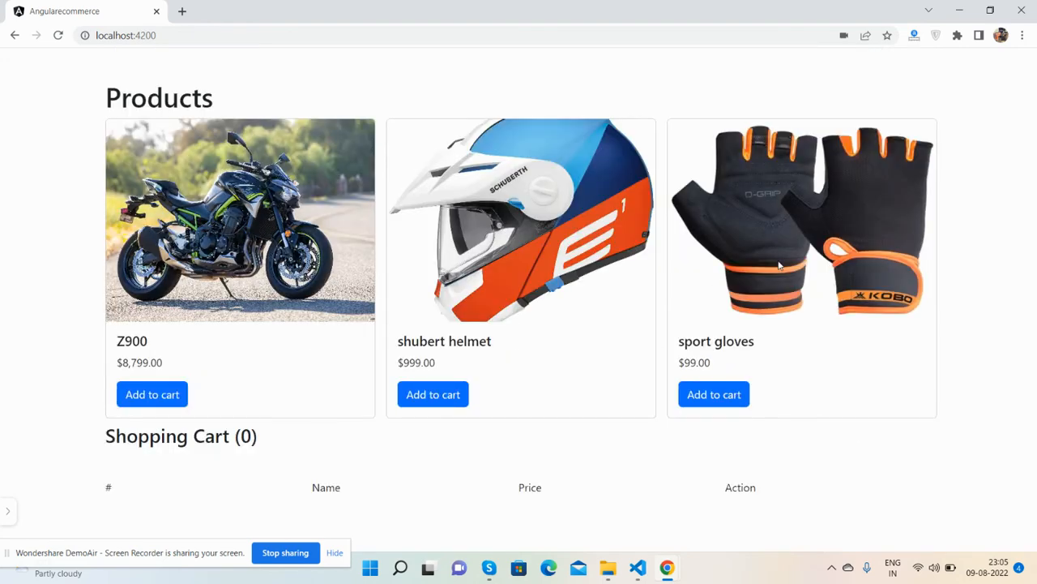
{"action": "right_click", "coordinate": [778, 265]}
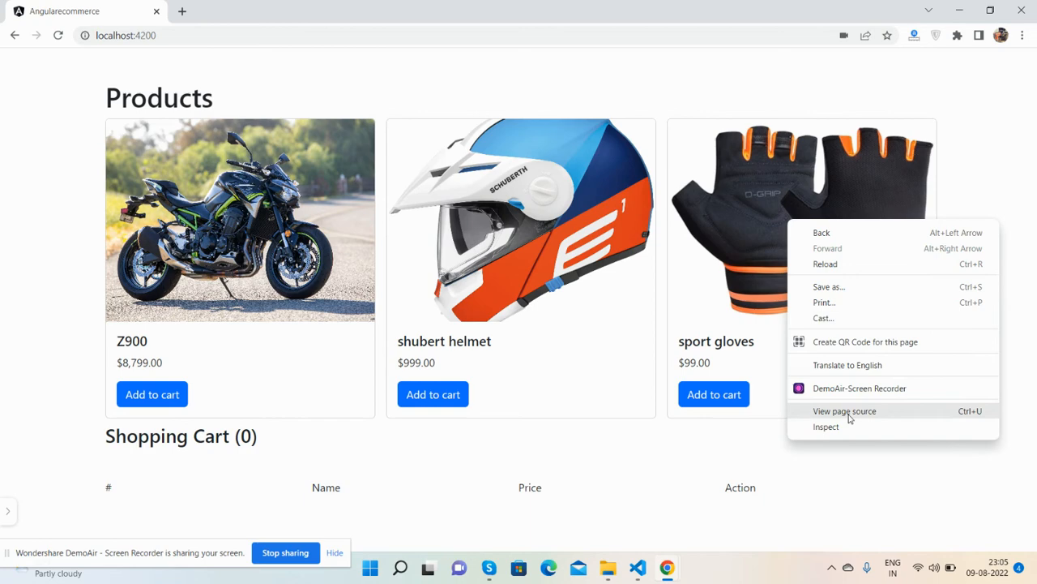
{"action": "left_click", "coordinate": [826, 426]}
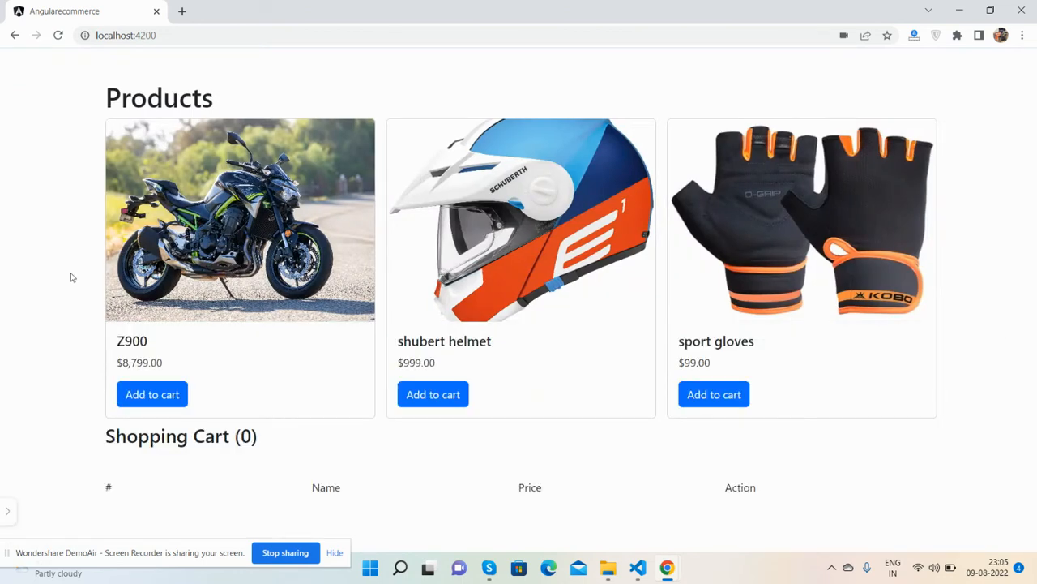
{"action": "left_click", "coordinate": [433, 394]}
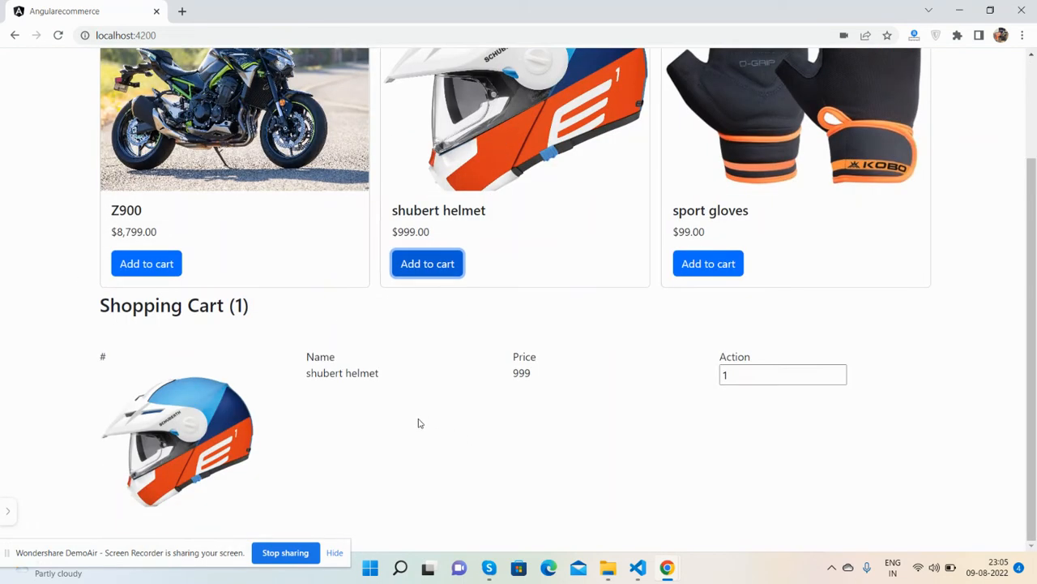
{"action": "left_click", "coordinate": [146, 263]}
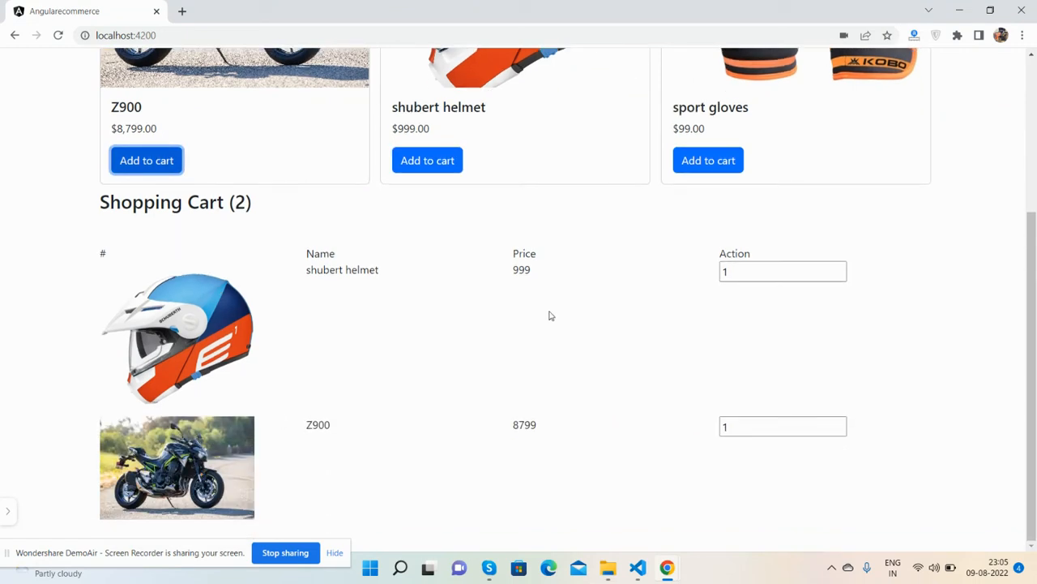
{"action": "left_click", "coordinate": [709, 160]}
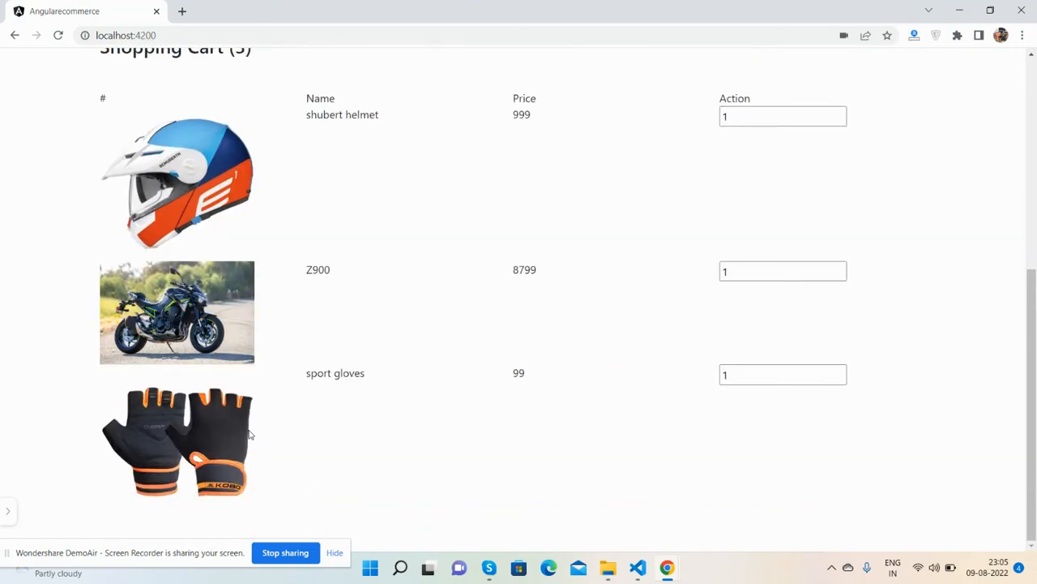
{"action": "scroll", "scroll_direction": "up", "scroll_amount": 3}
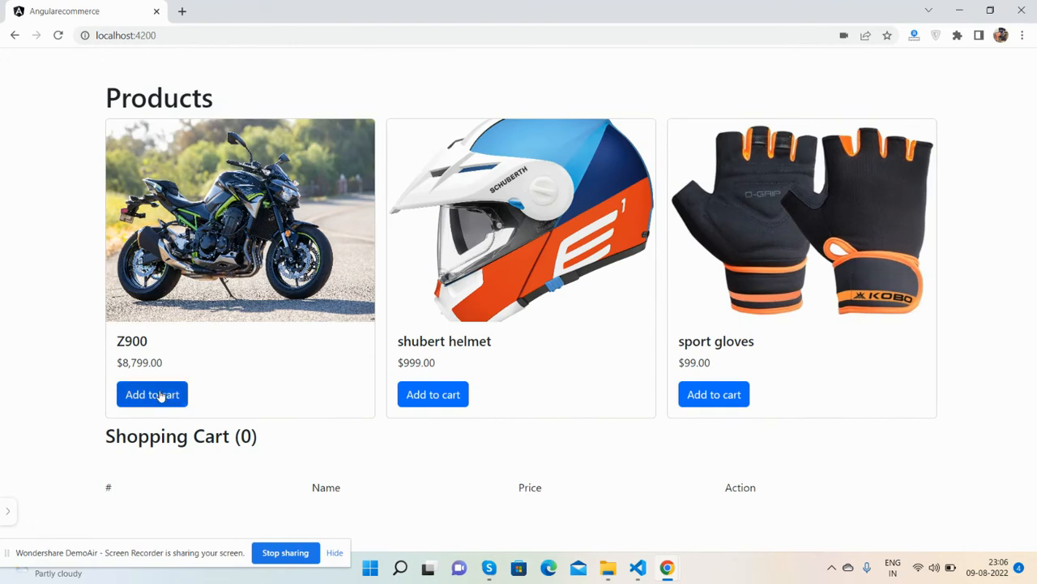
Add the shubert helmet and the Z900 to the cart
{"action": "left_click", "coordinate": [713, 394]}
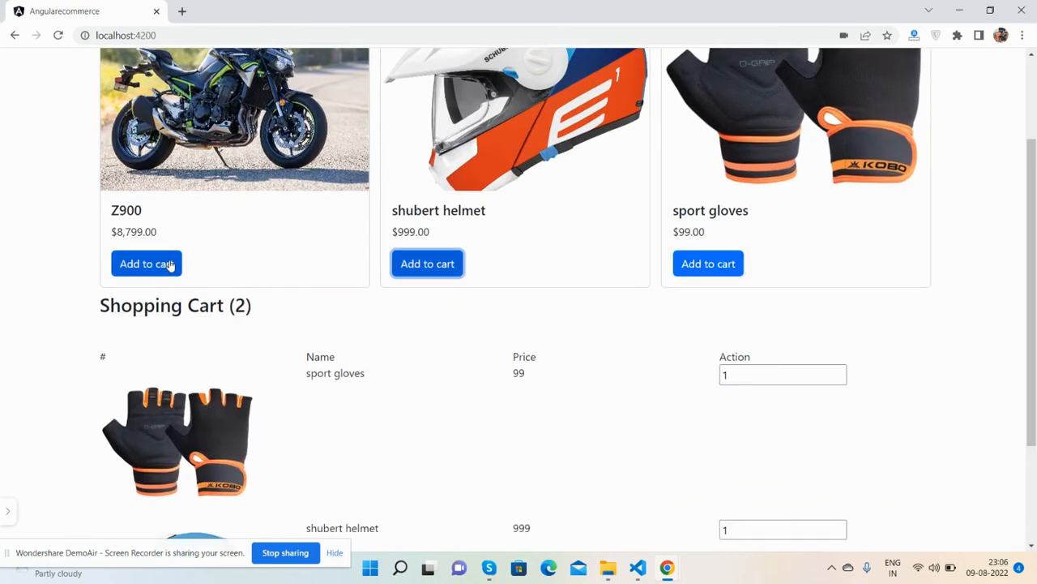
{"action": "left_click", "coordinate": [146, 264]}
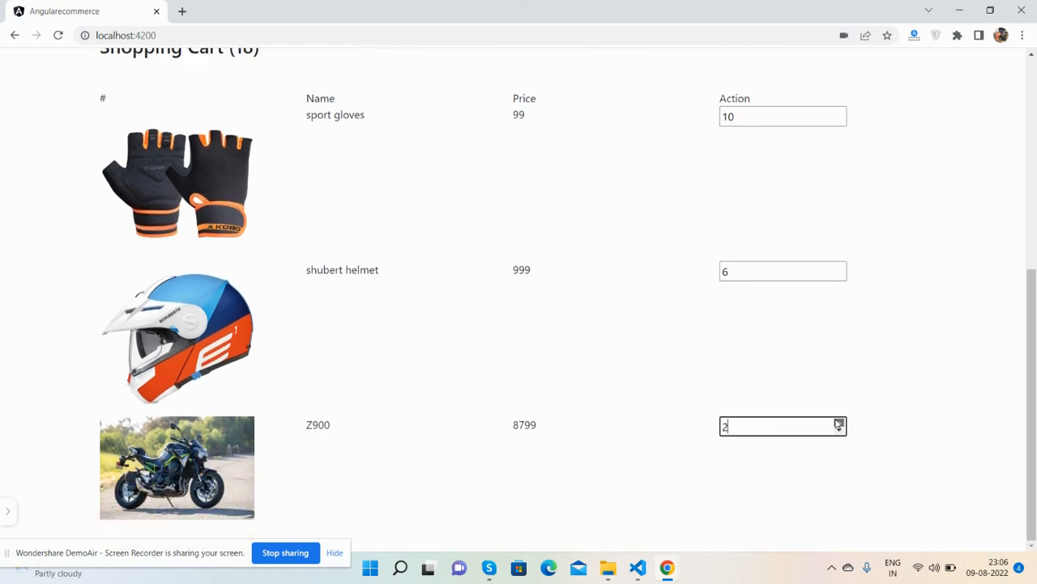
{"action": "scroll", "scroll_direction": "up", "scroll_amount": 3}
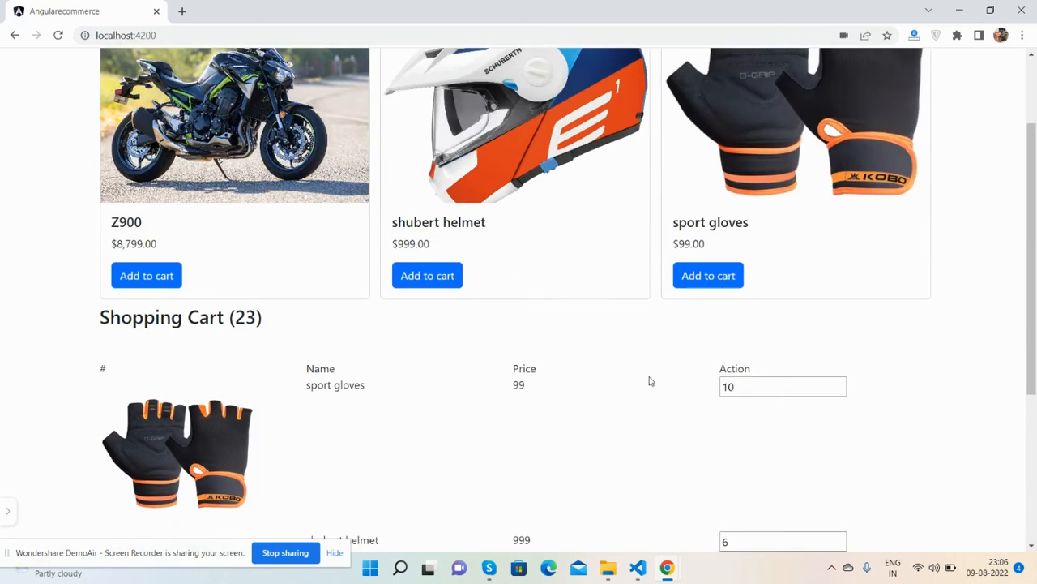
{"action": "scroll", "scroll_direction": "up", "scroll_amount": 3}
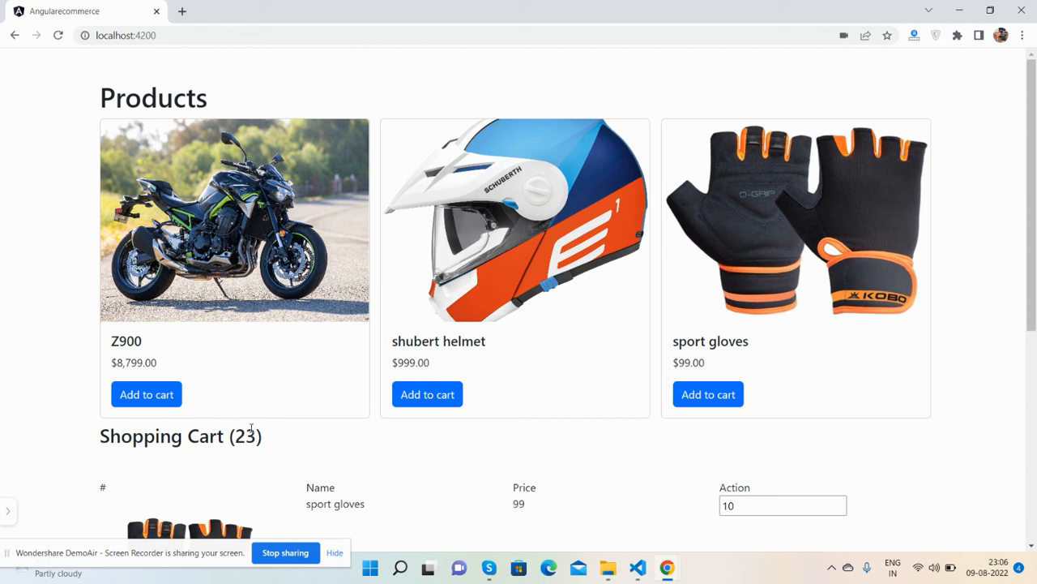
{"action": "mouse_move", "coordinate": [283, 436]}
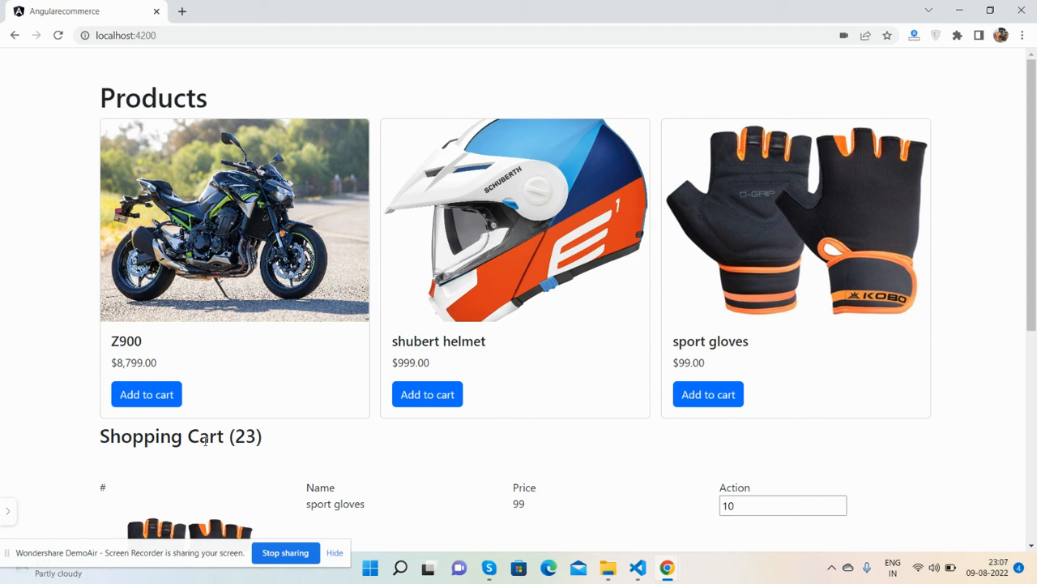
{"action": "mouse_move", "coordinate": [210, 455]}
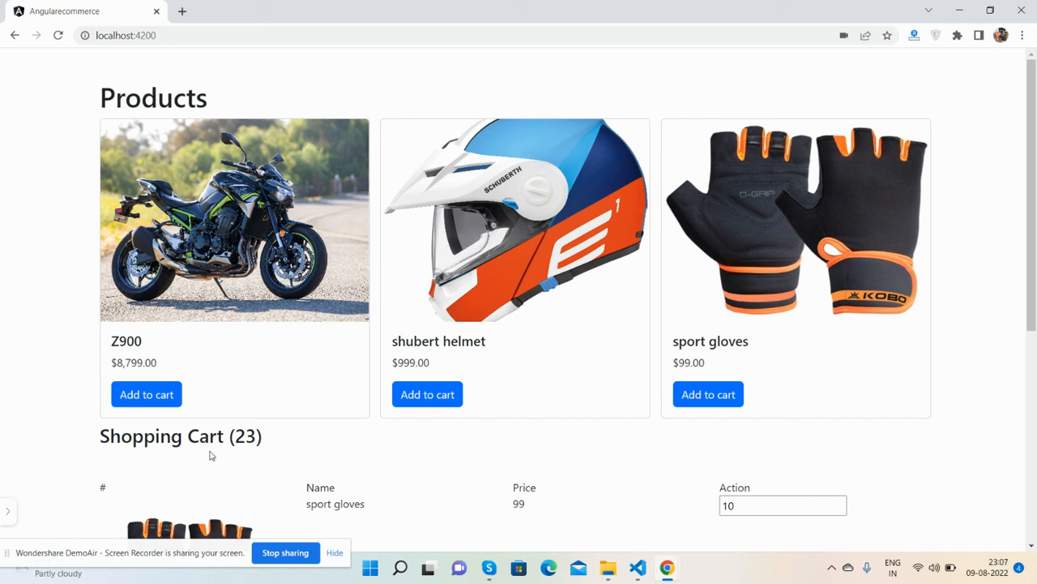